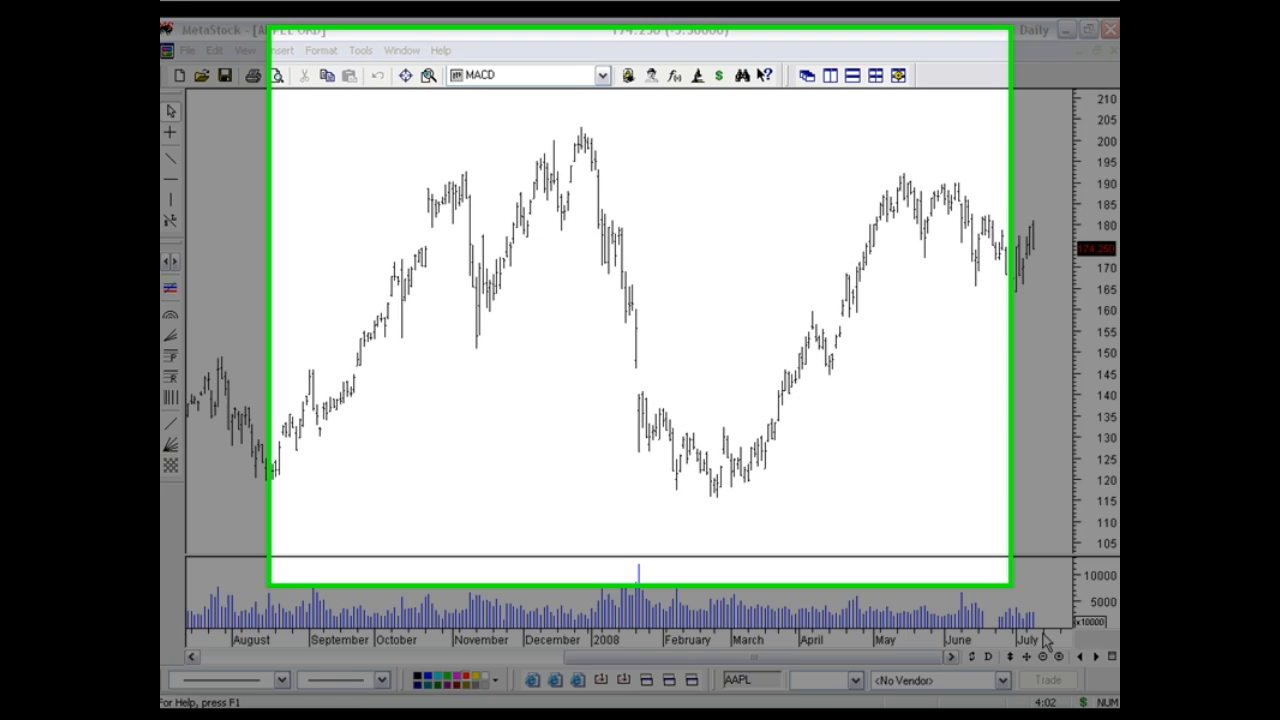
Step: Open the Explorer and select the 'Equis - MACD Buy Signal' exploration
{"action": "left_click", "coordinate": [778, 58]}
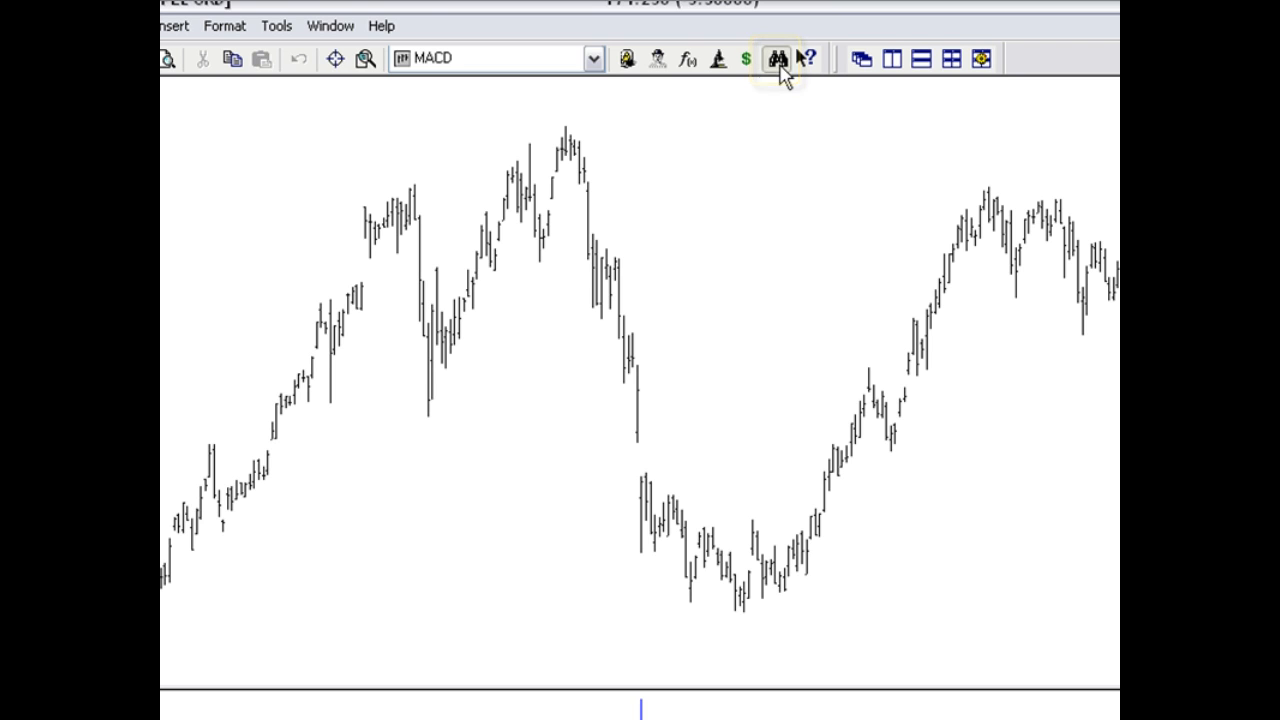
{"action": "left_click", "coordinate": [777, 58]}
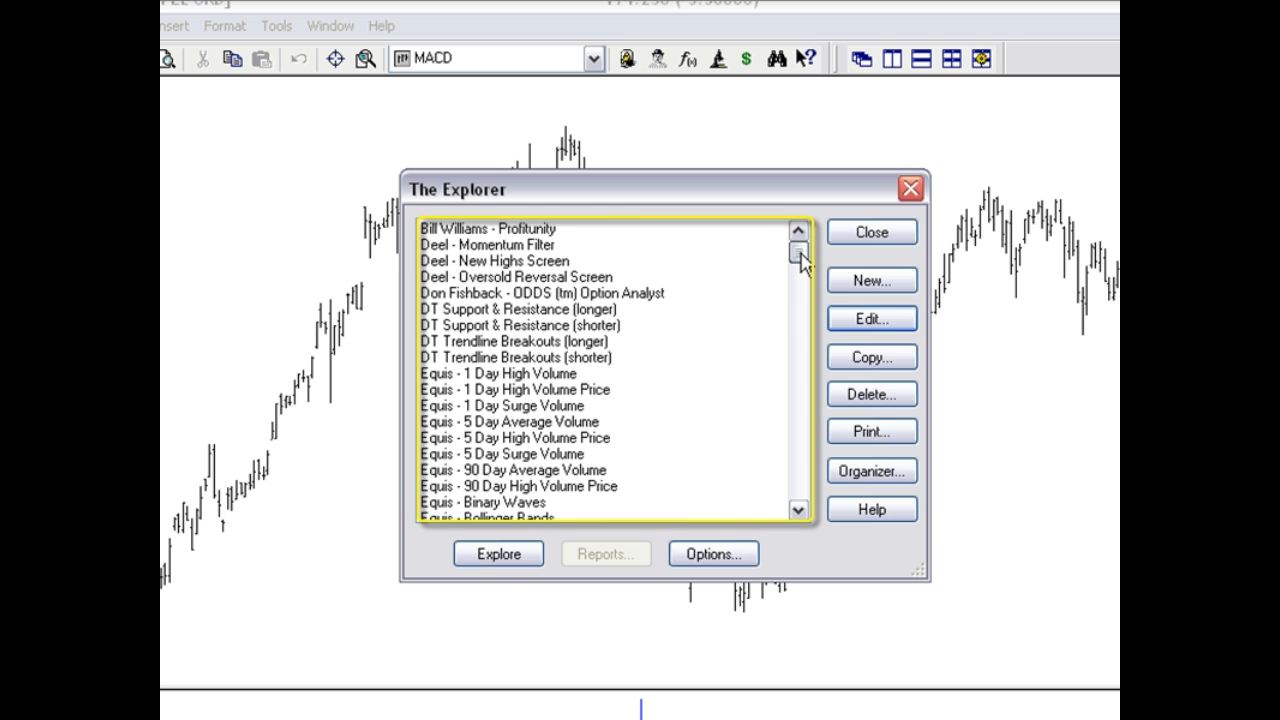
{"action": "scroll", "scroll_direction": "down", "scroll_amount": 3}
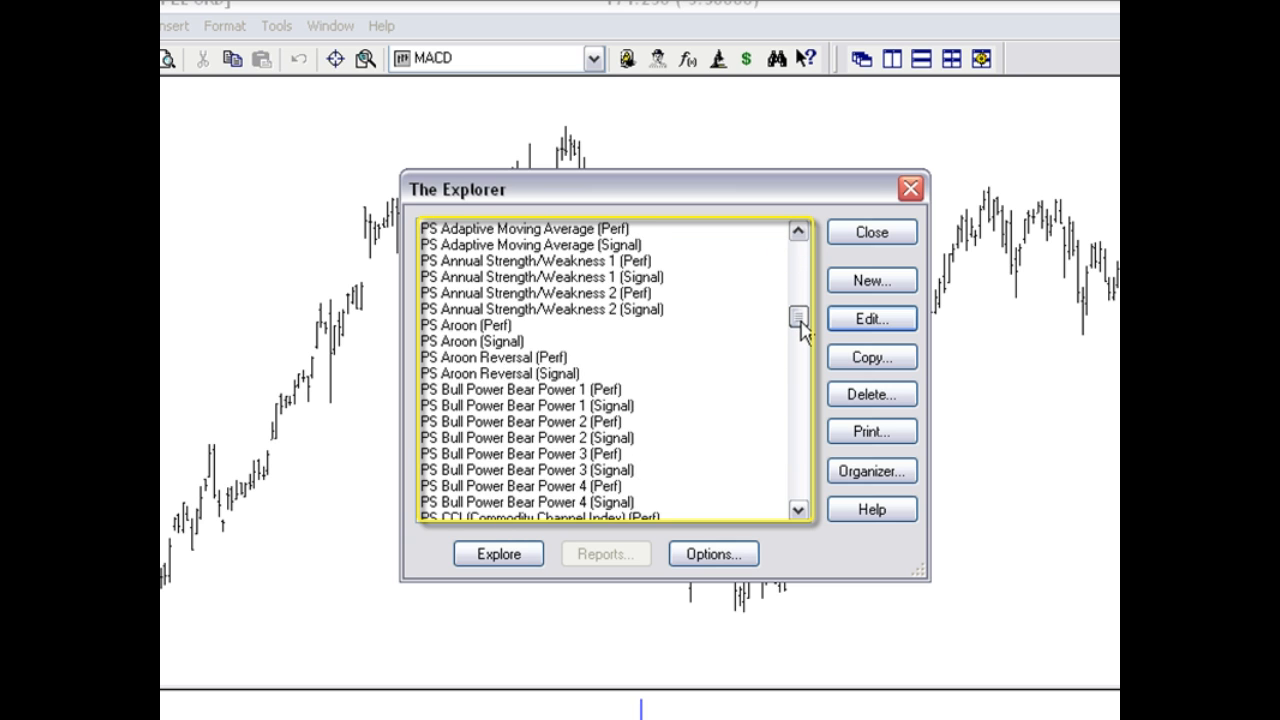
{"action": "scroll", "scroll_direction": "up", "scroll_amount": 3}
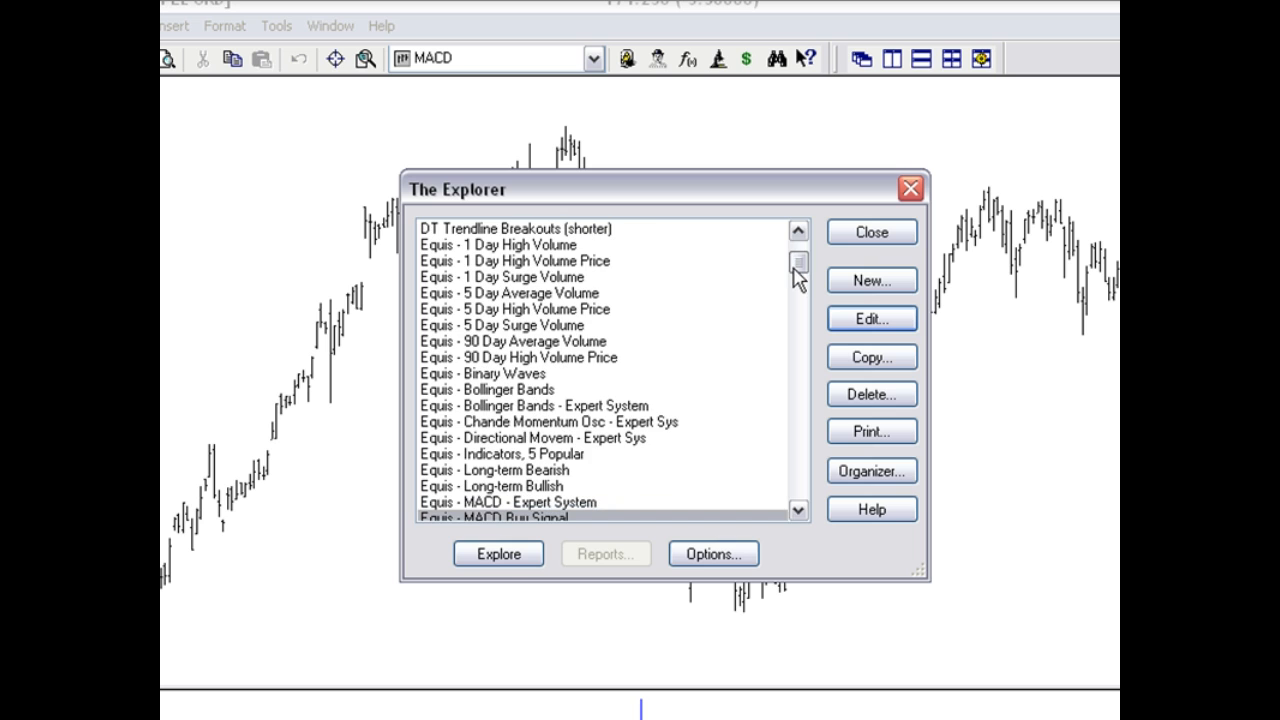
{"action": "left_click", "coordinate": [798, 510]}
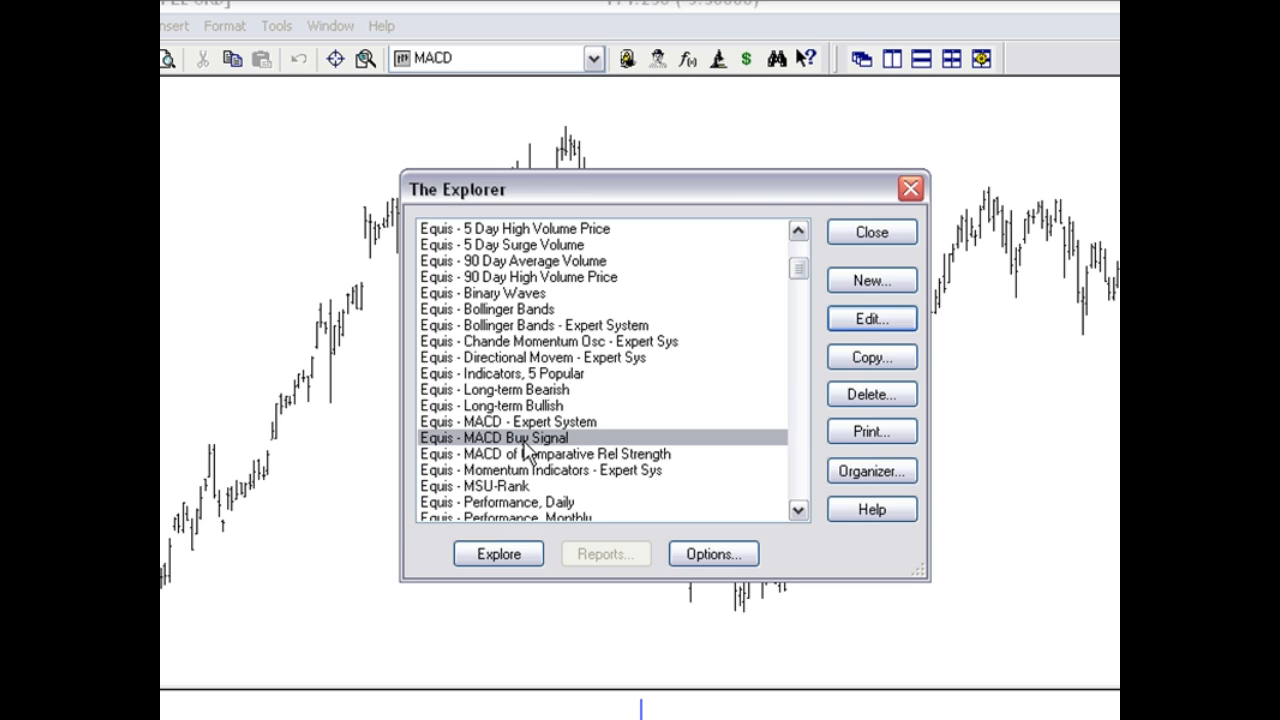
{"action": "left_click", "coordinate": [498, 553]}
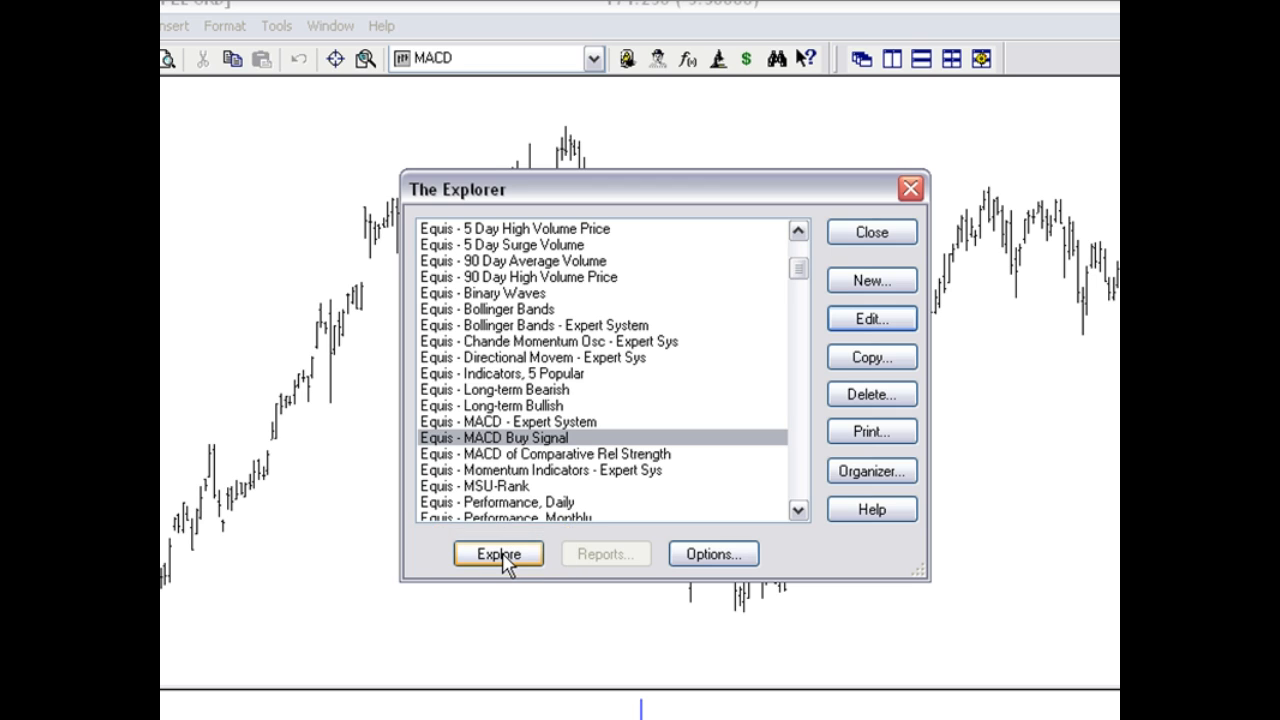
Step: Add the S&P500 folder's securities from Local Data to the MACD Buy Signal exploration
{"action": "left_click", "coordinate": [497, 553]}
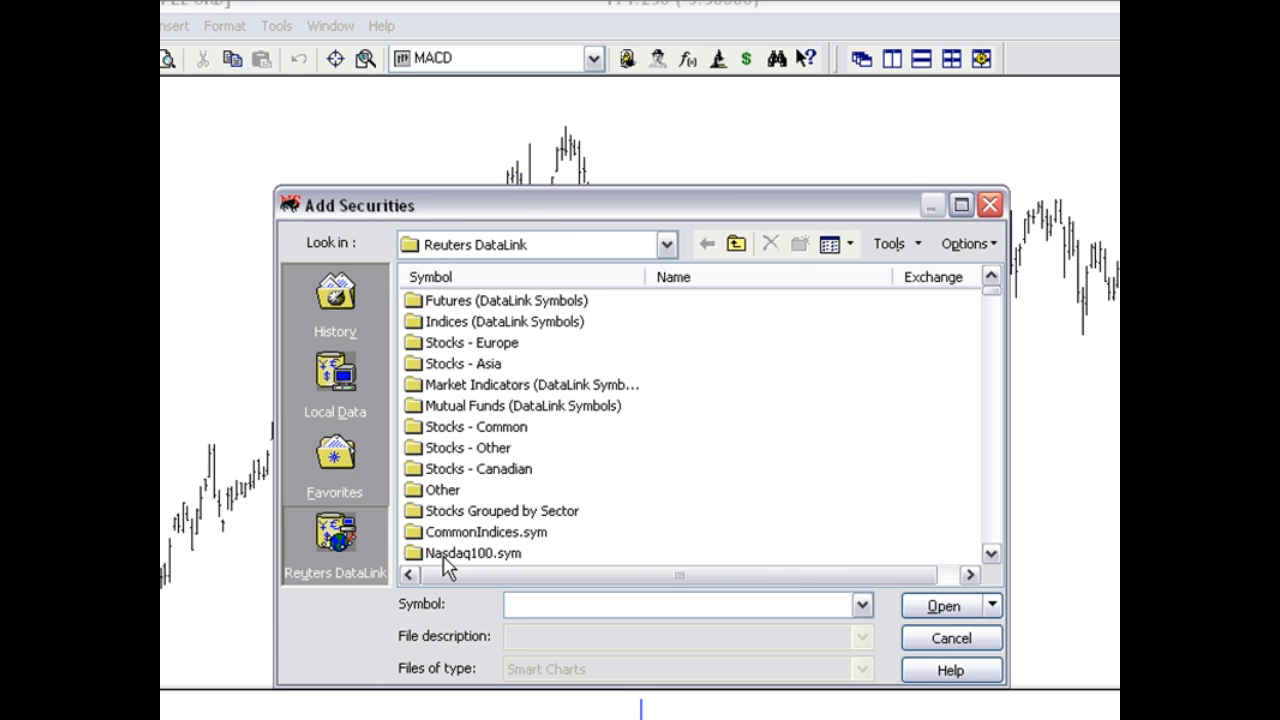
{"action": "left_click", "coordinate": [685, 604]}
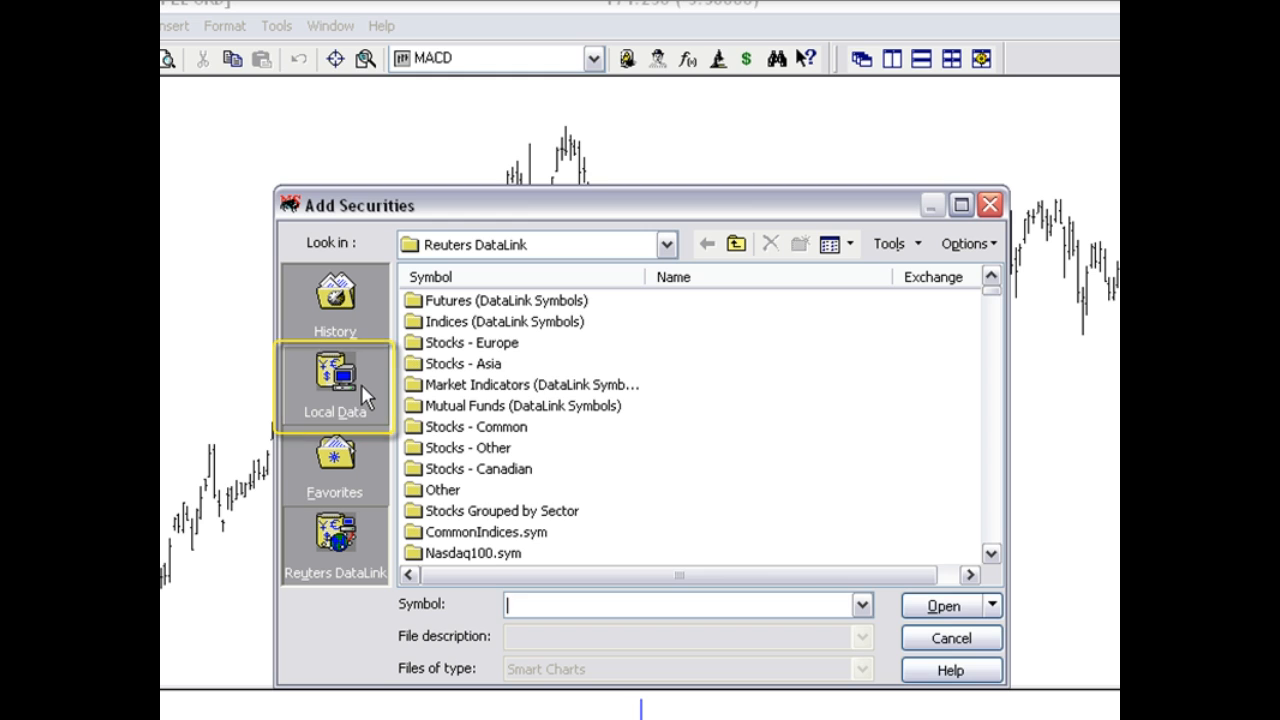
{"action": "left_click", "coordinate": [333, 385]}
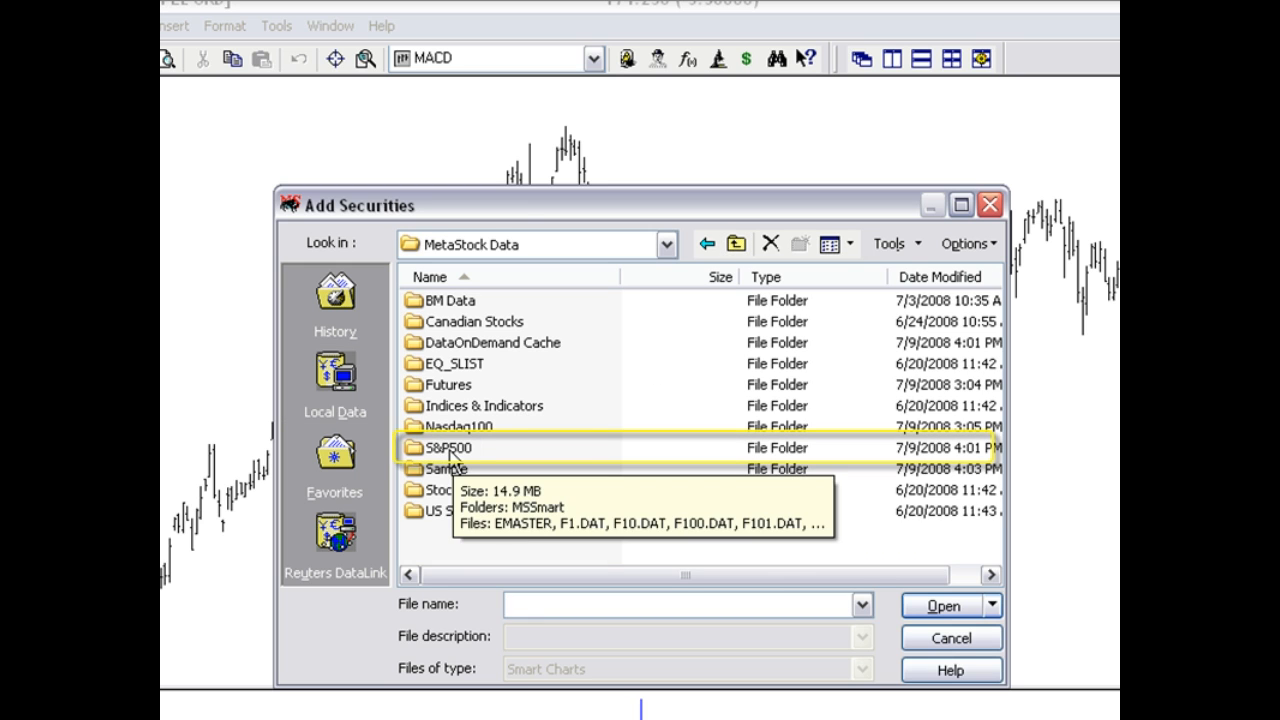
{"action": "double_click", "coordinate": [447, 447]}
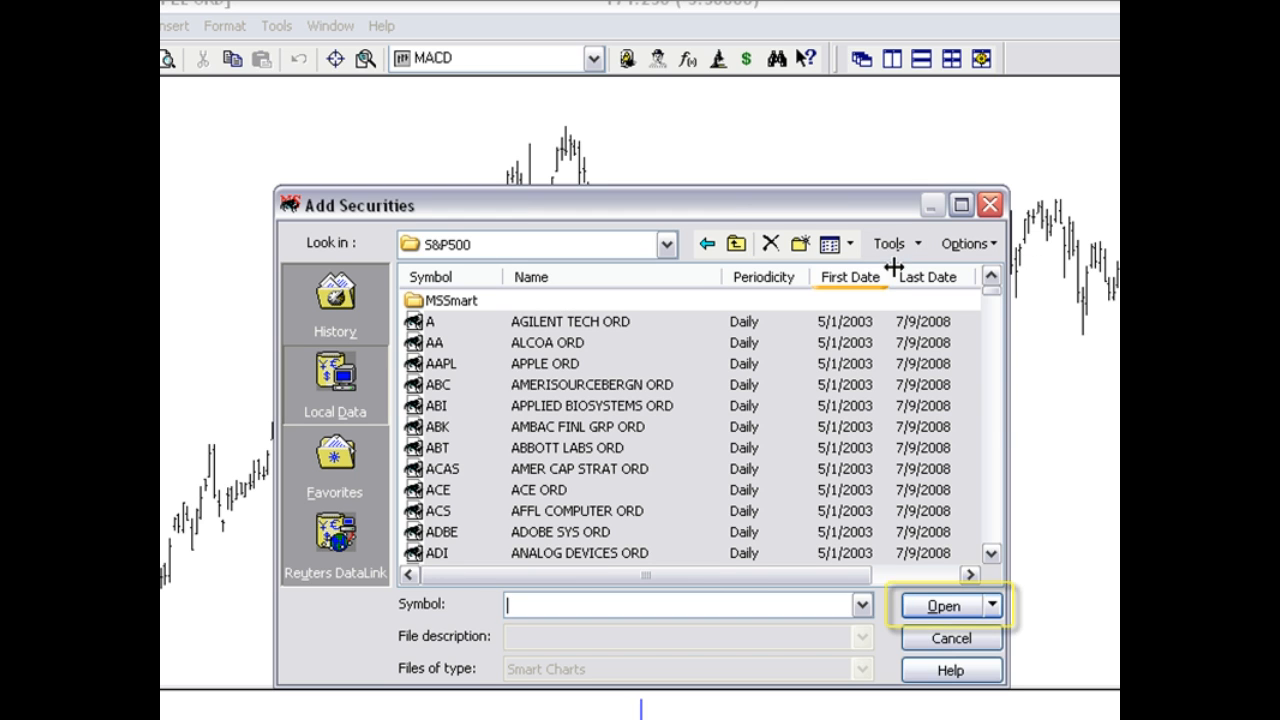
{"action": "left_click", "coordinate": [941, 605]}
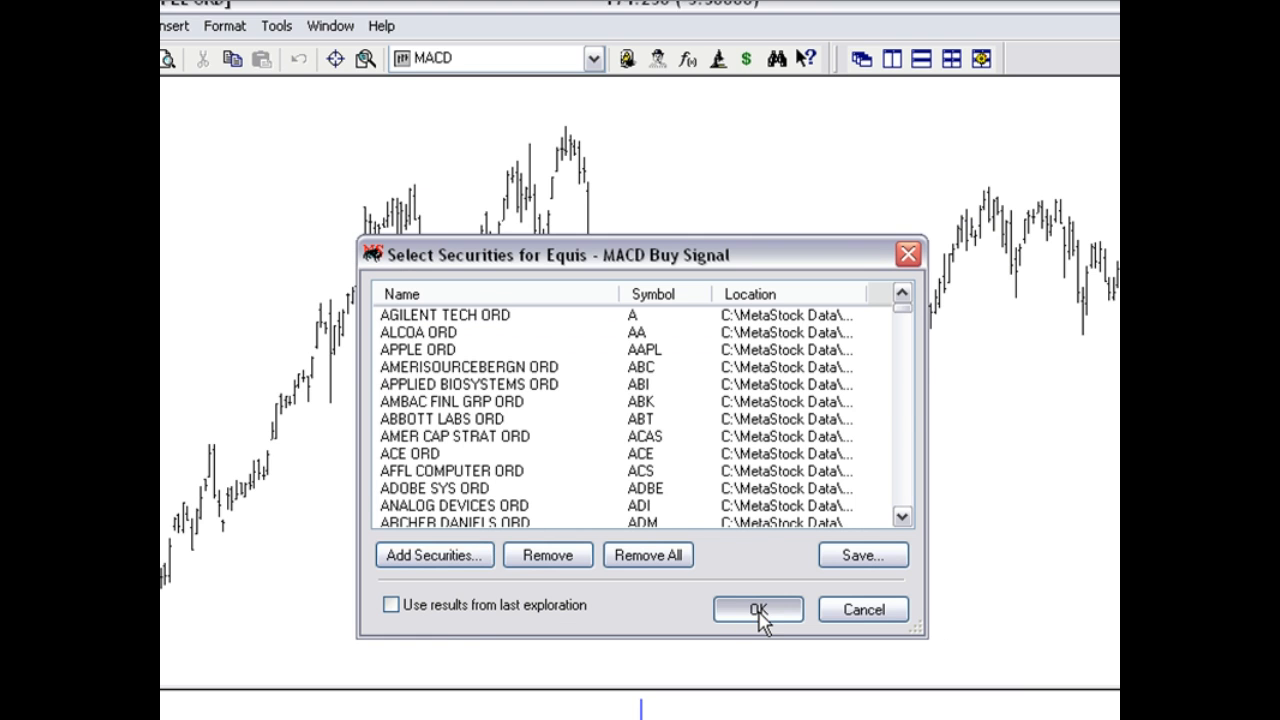
Step: Confirm the S&P 500 security list and run the exploration to completion
{"action": "left_click", "coordinate": [757, 609]}
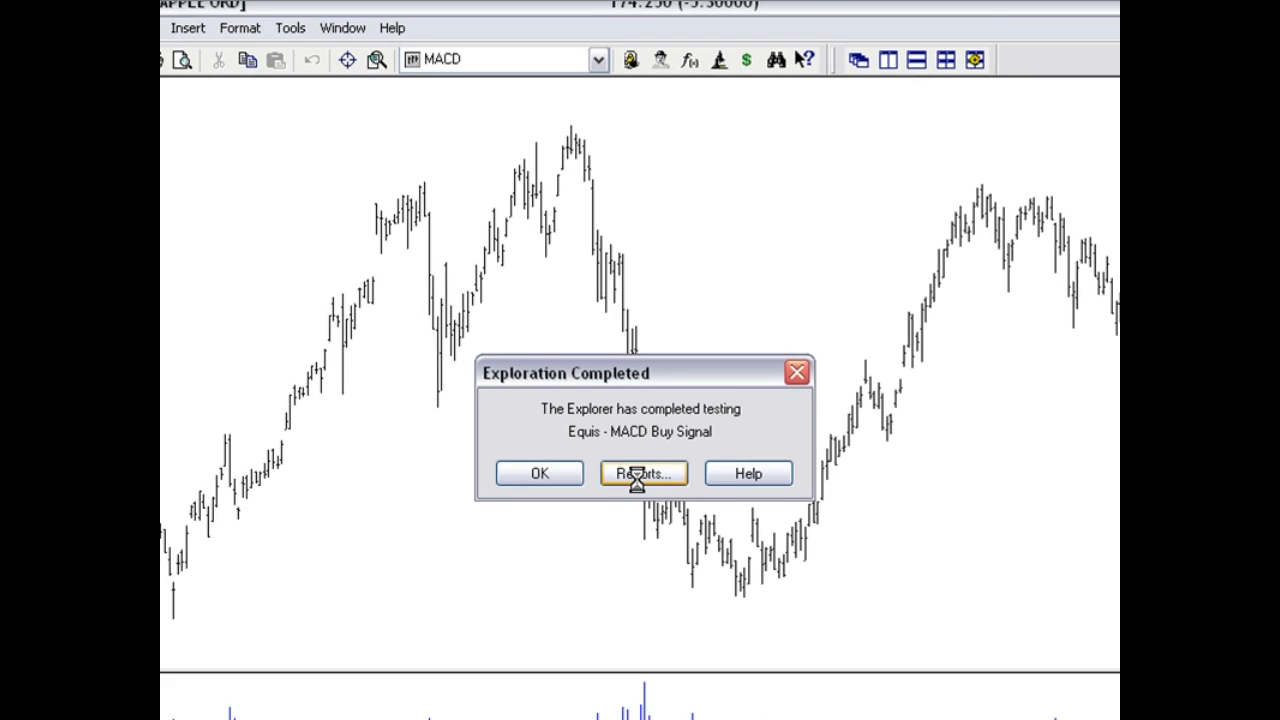
Step: Select Duke Energy through General Mills in the exploration results and open their charts
{"action": "left_click", "coordinate": [643, 473]}
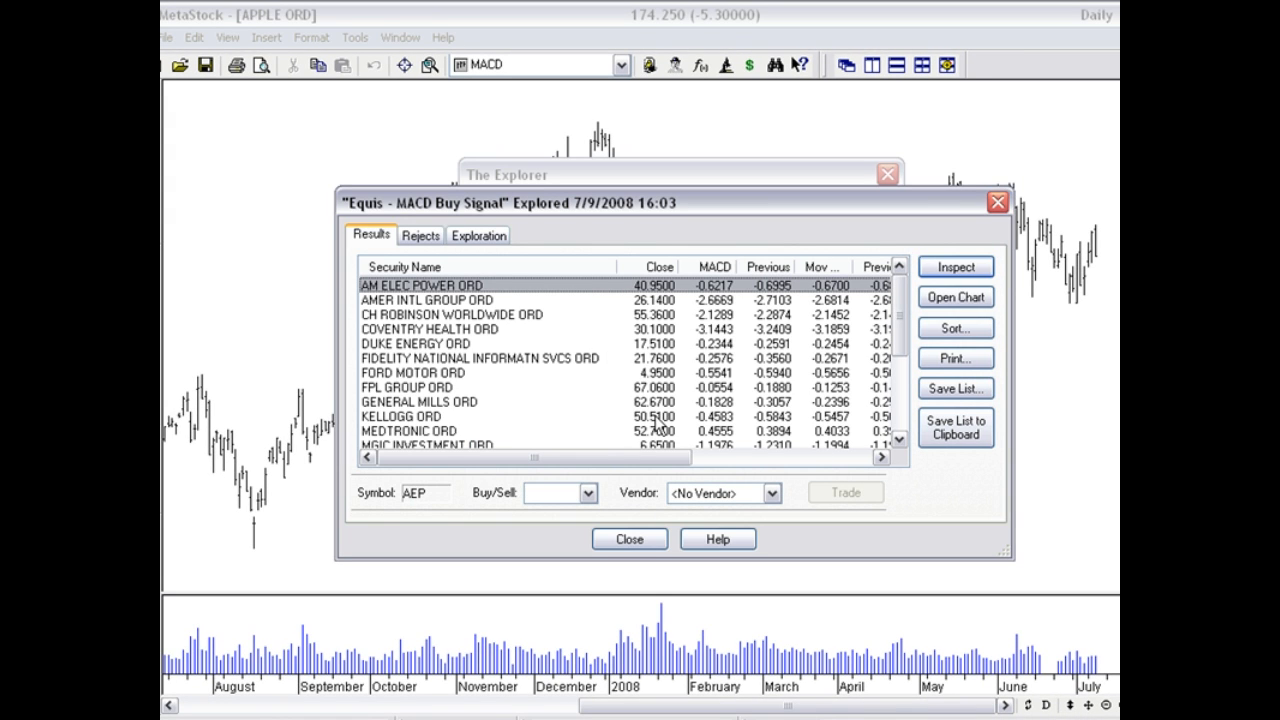
{"action": "scroll", "scroll_direction": "down", "scroll_amount": 3}
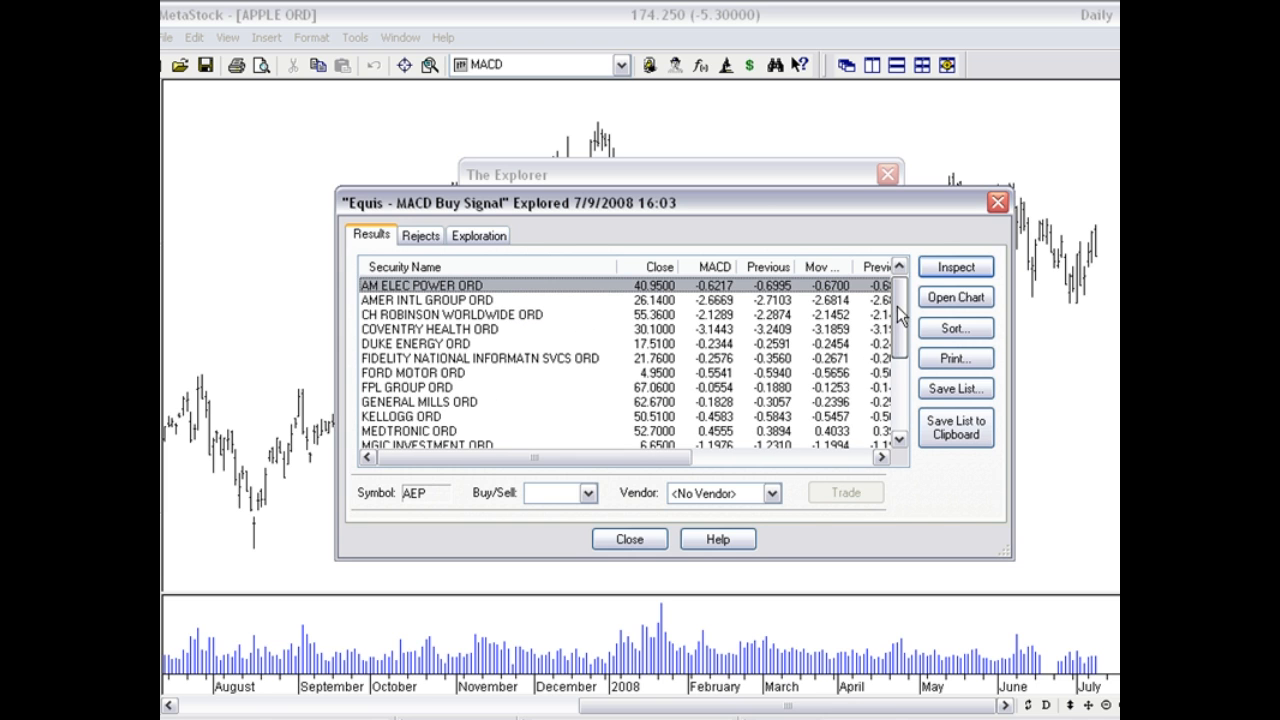
{"action": "left_click", "coordinate": [415, 343]}
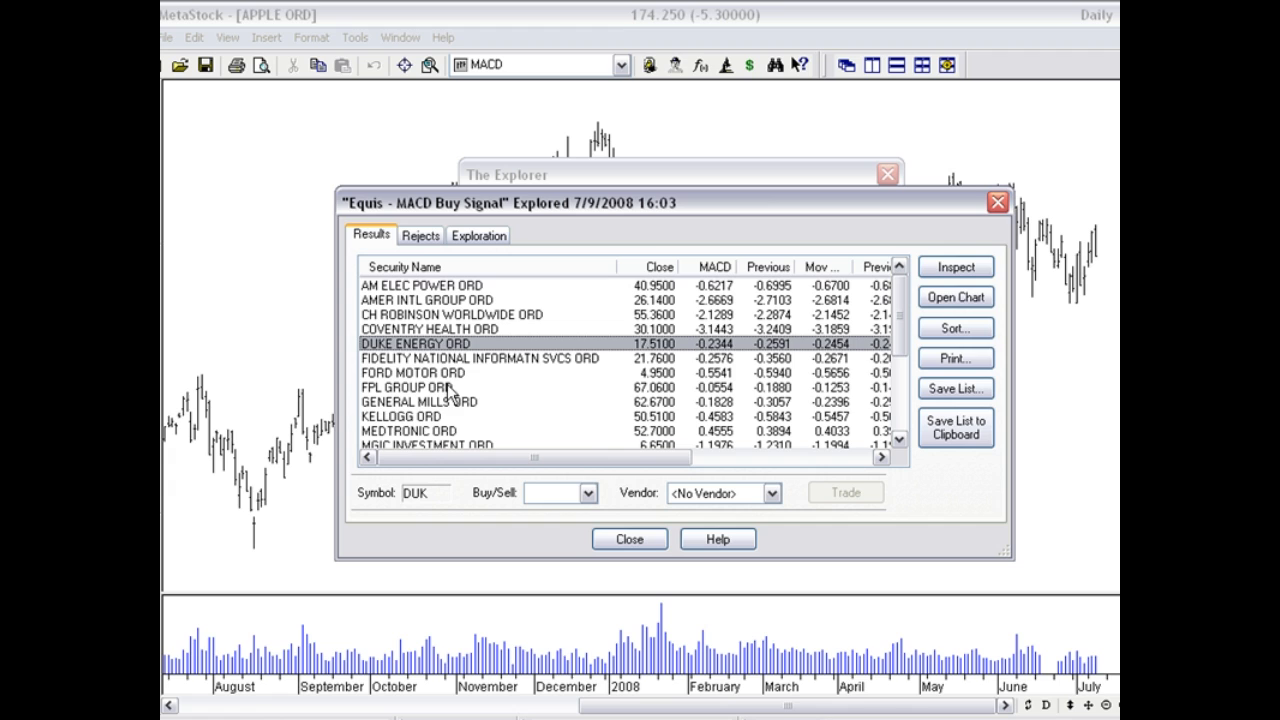
{"action": "left_click", "coordinate": [418, 401]}
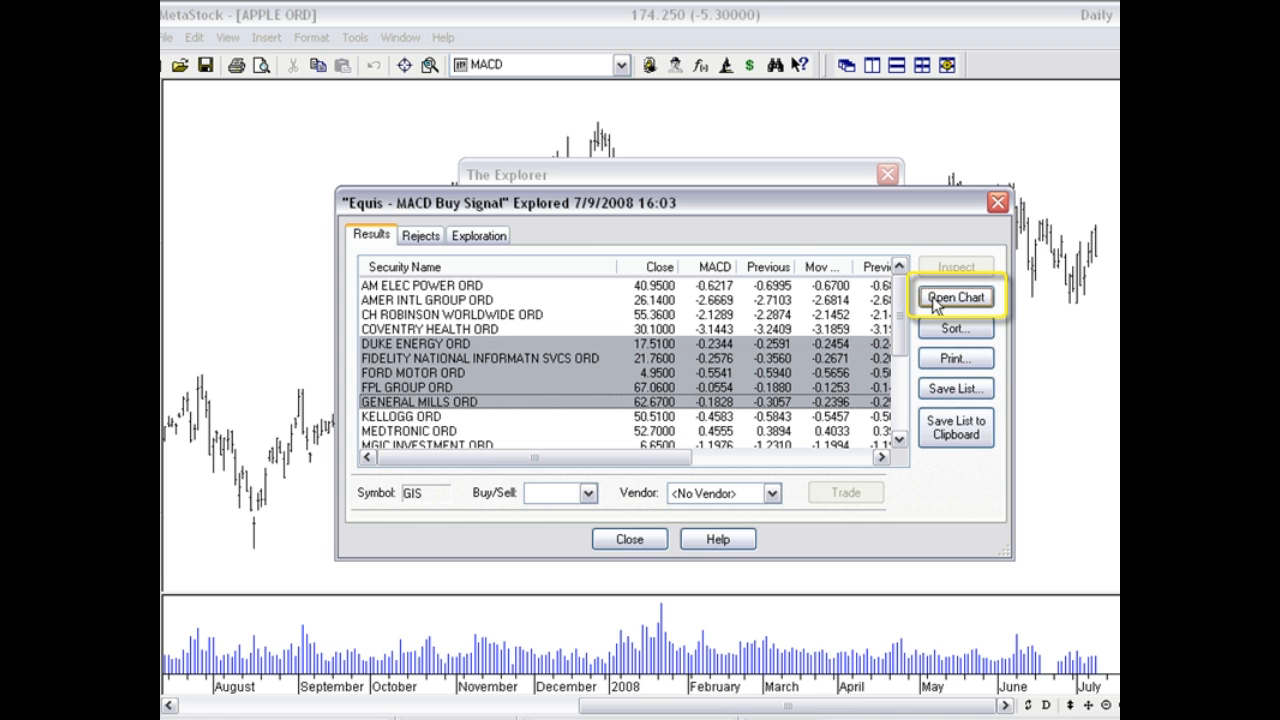
{"action": "left_click", "coordinate": [954, 297]}
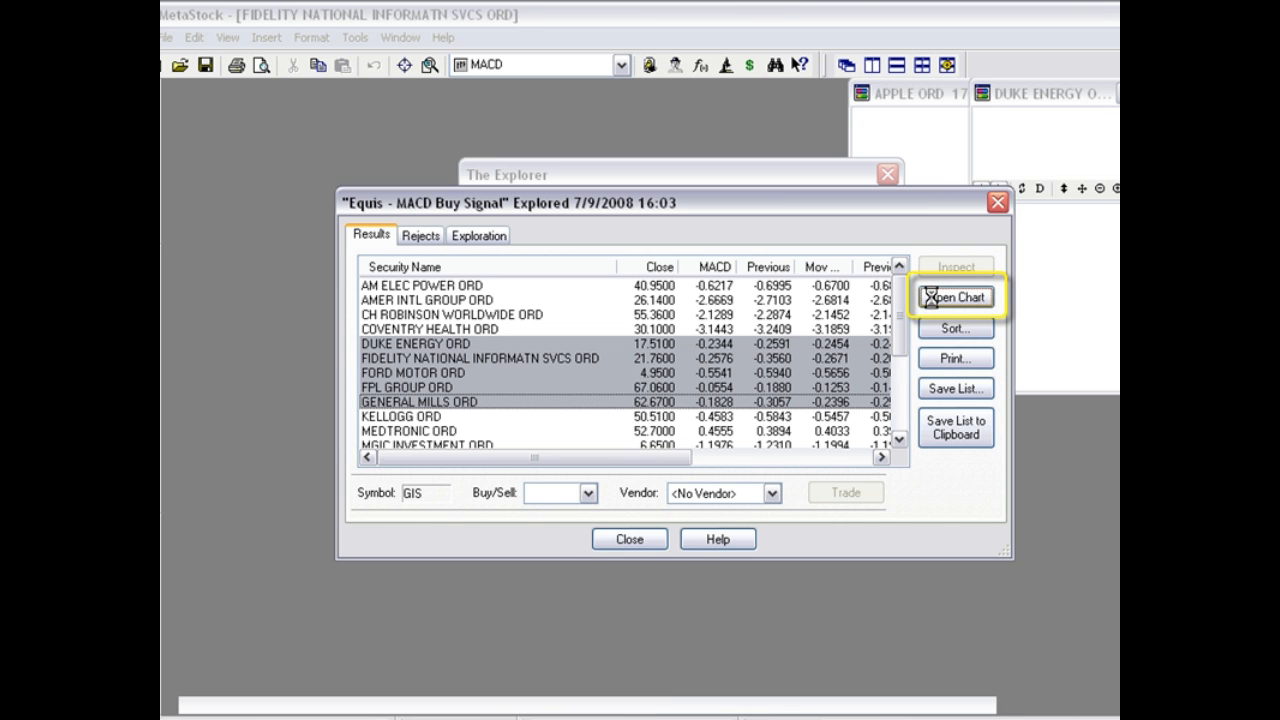
{"action": "left_click", "coordinate": [955, 296]}
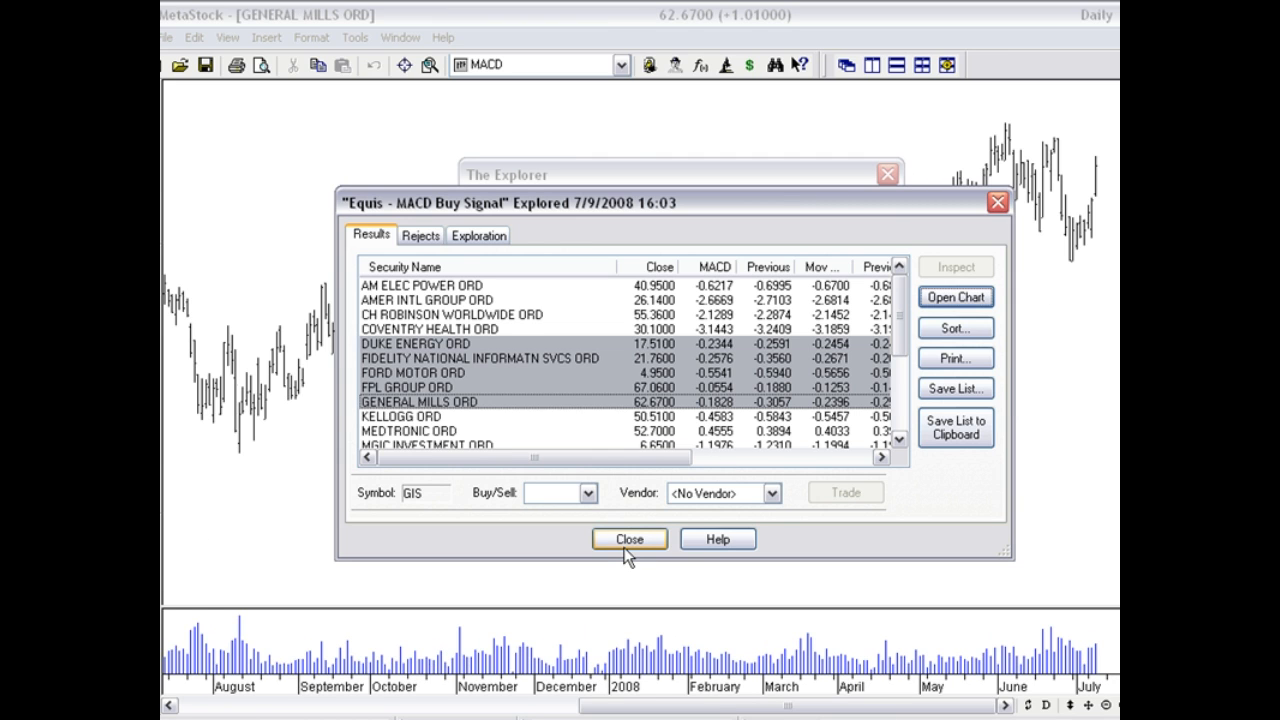
Step: Close the results window, restore the maximized chart, and tile all six charts
{"action": "left_click", "coordinate": [628, 539]}
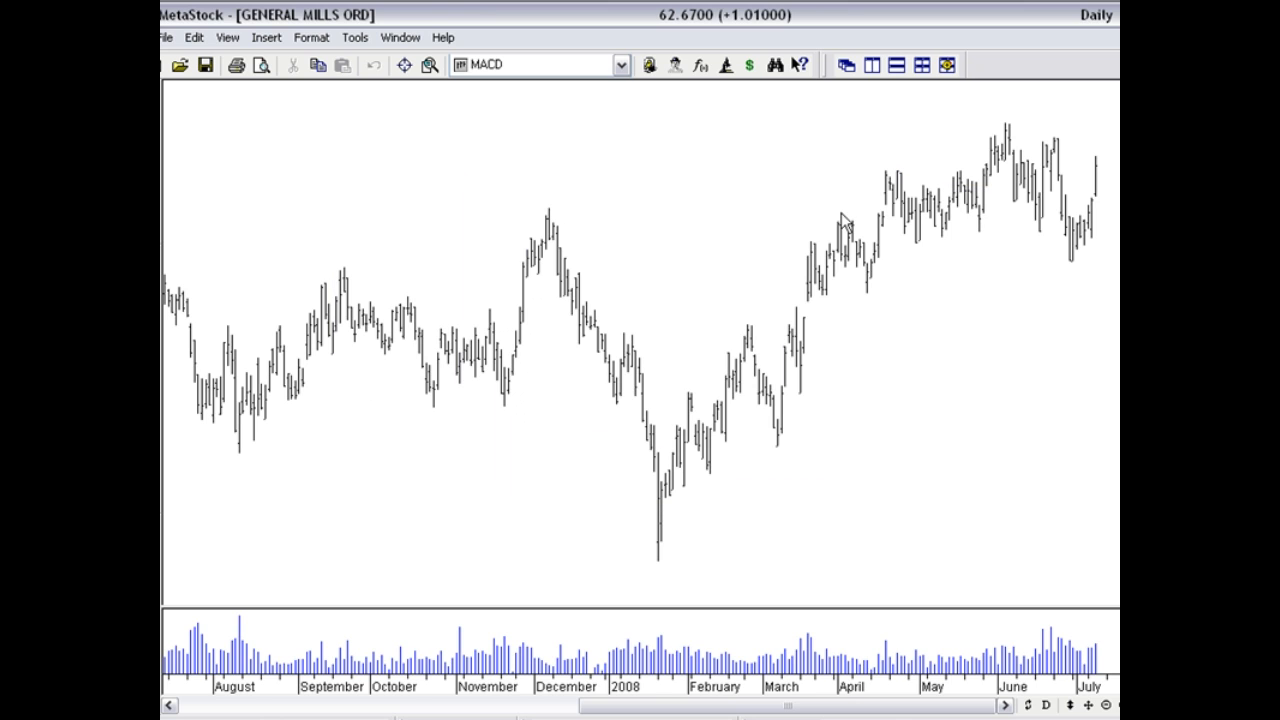
{"action": "mouse_move", "coordinate": [731, 174]}
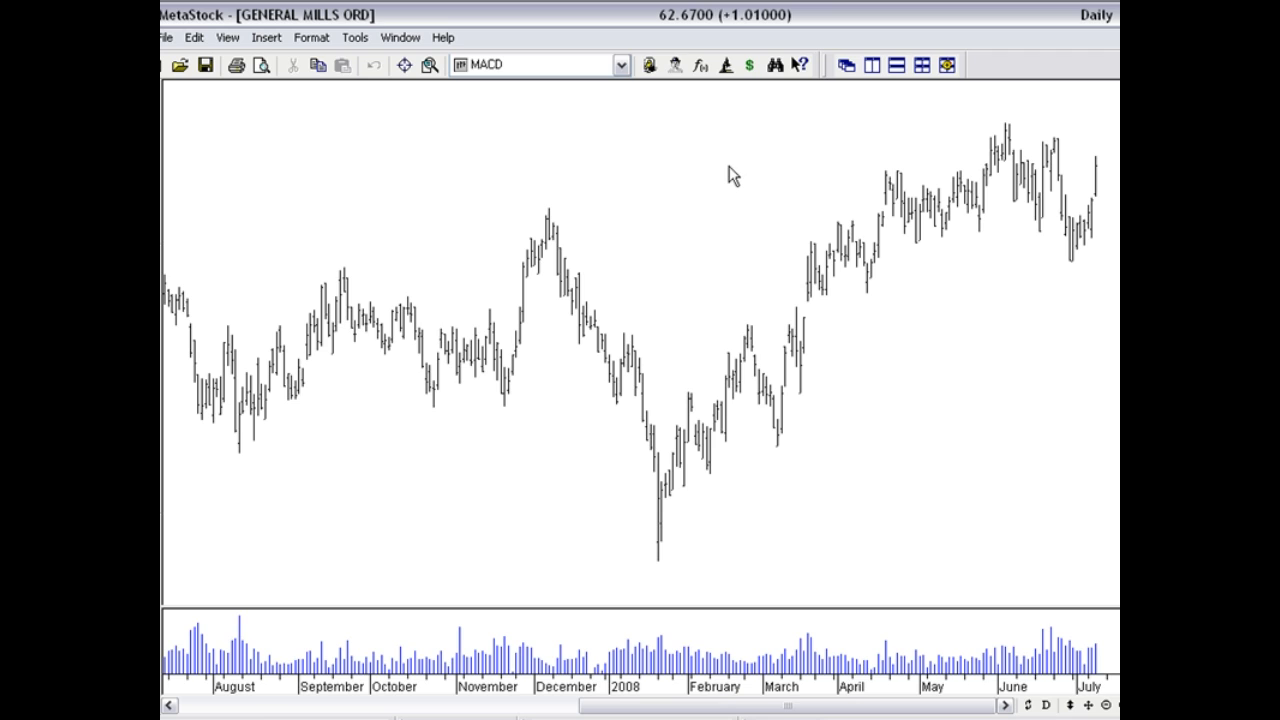
{"action": "mouse_move", "coordinate": [770, 133]}
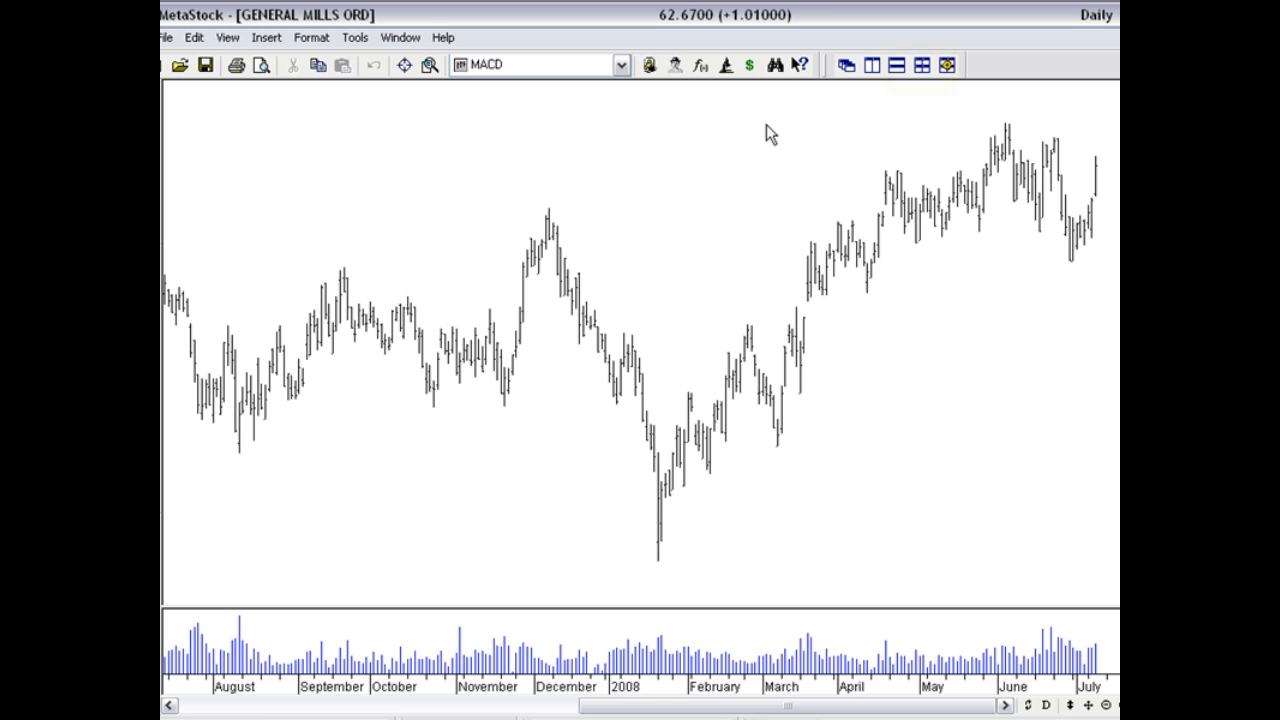
{"action": "left_click", "coordinate": [922, 65]}
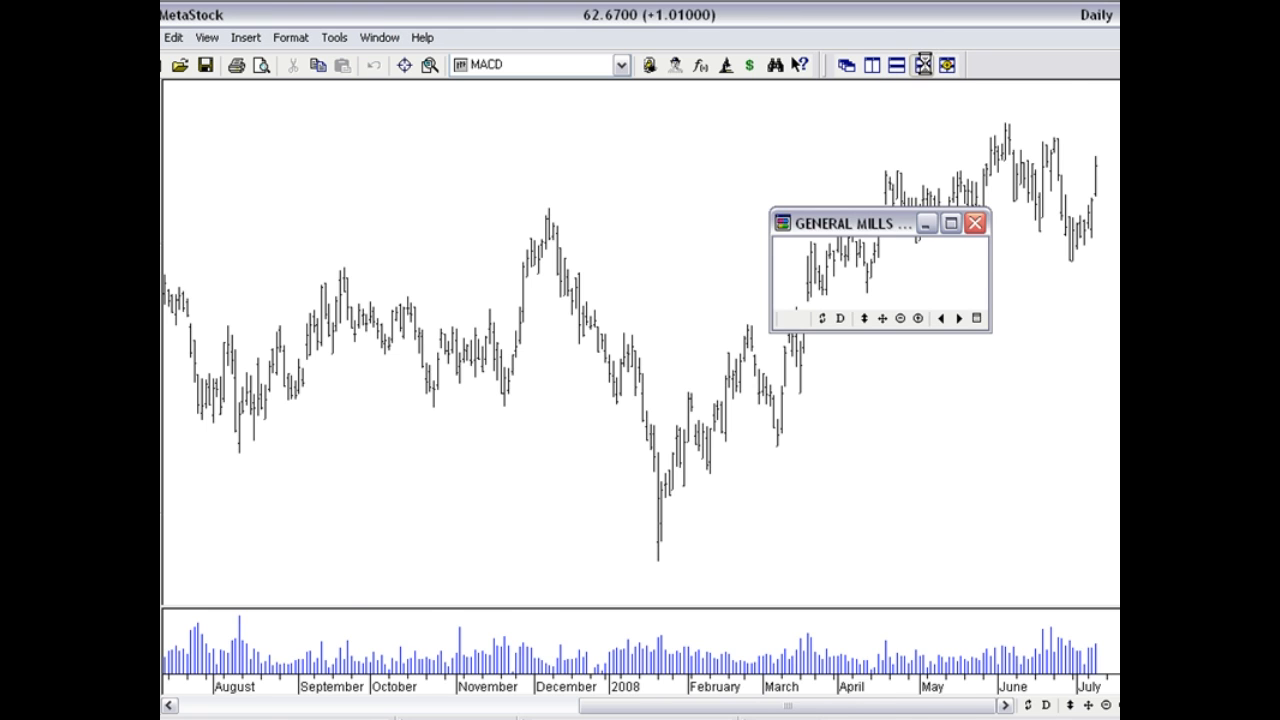
{"action": "left_click", "coordinate": [921, 65]}
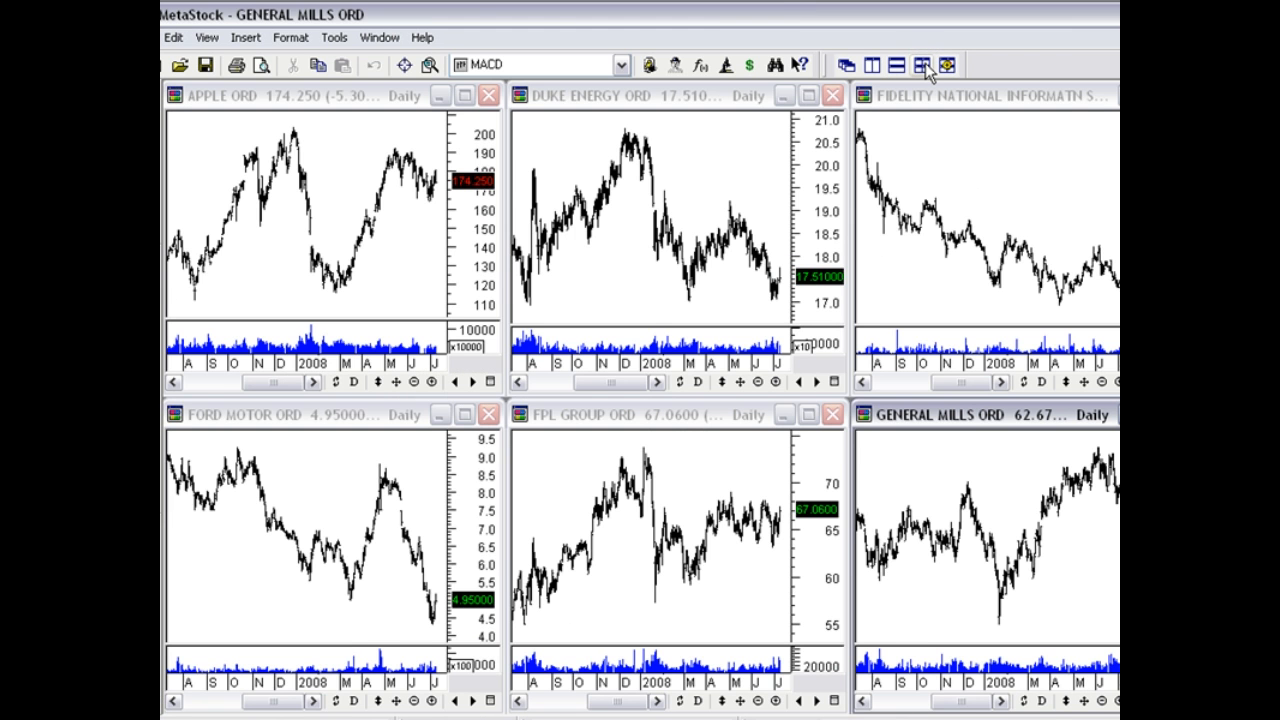